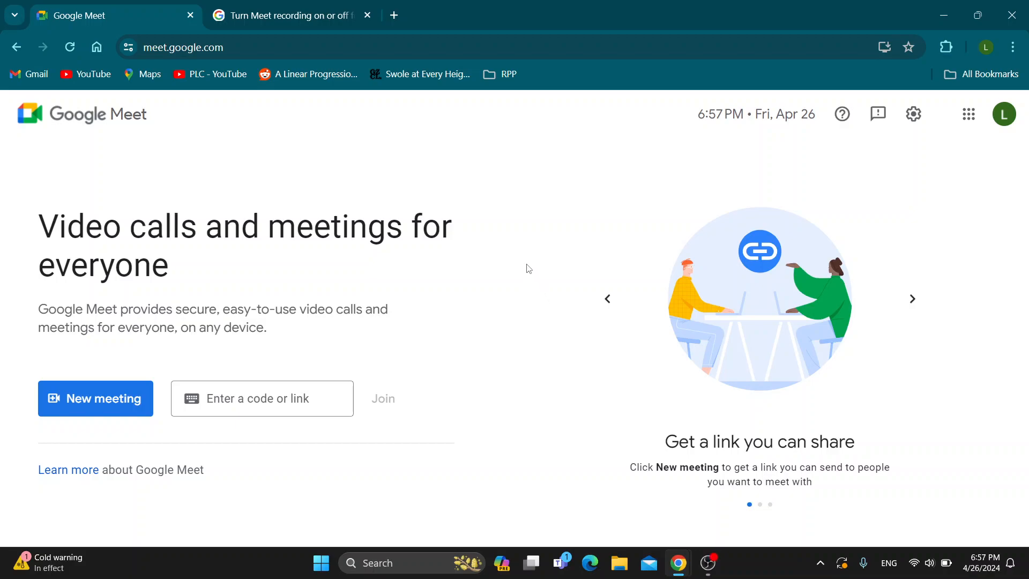
mouse_move(417, 253)
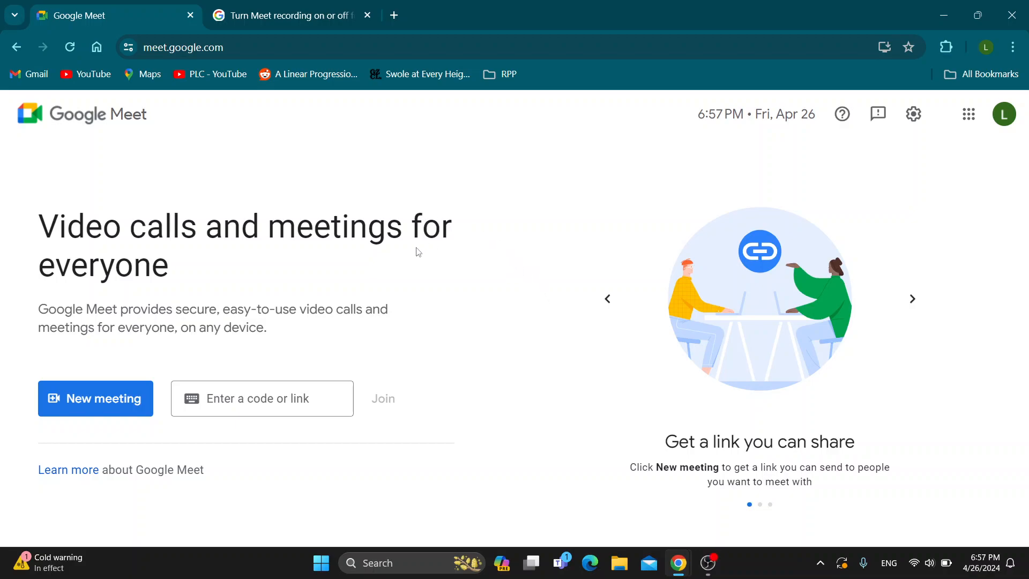
mouse_move(259, 186)
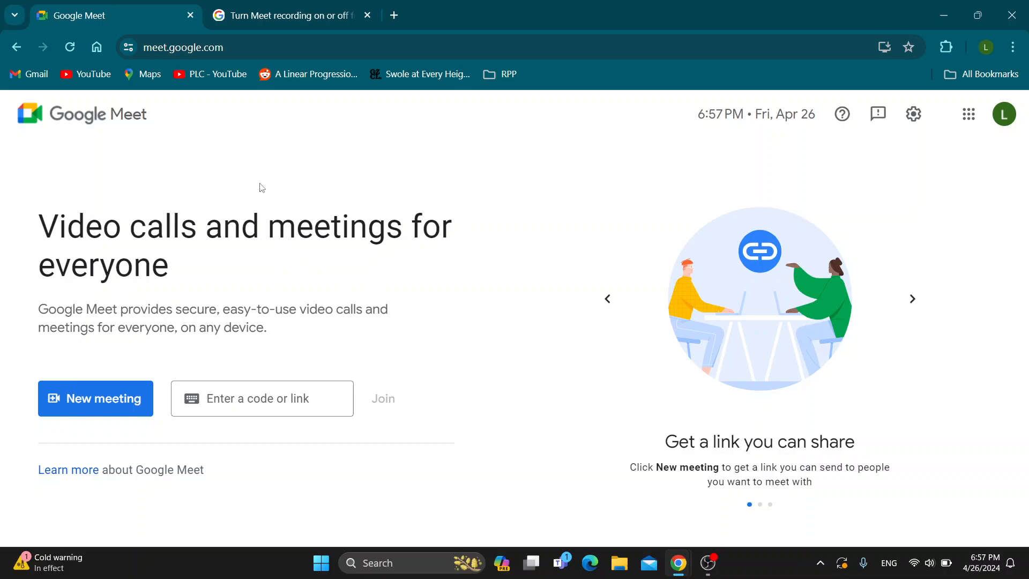
mouse_move(219, 182)
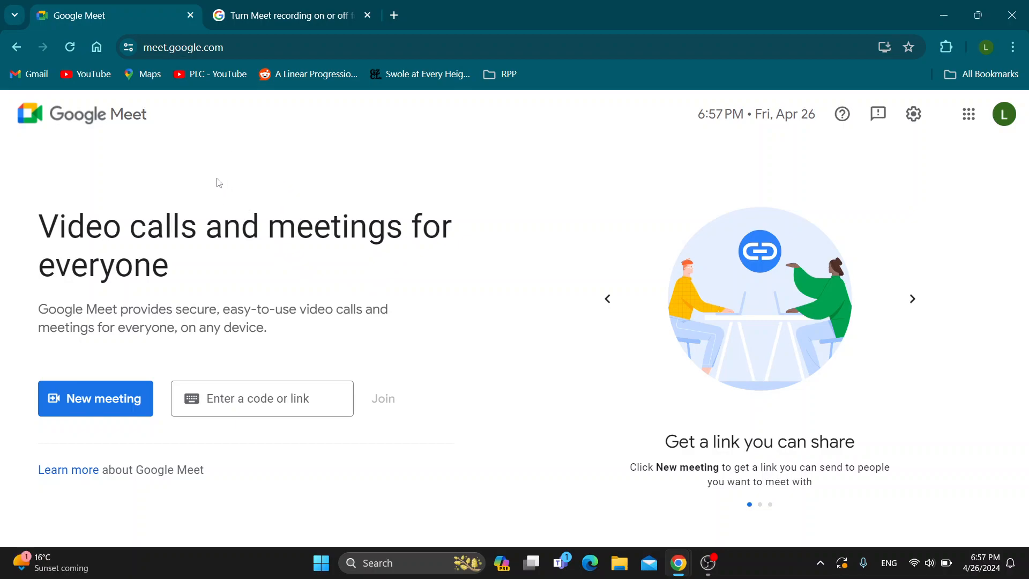
mouse_move(484, 218)
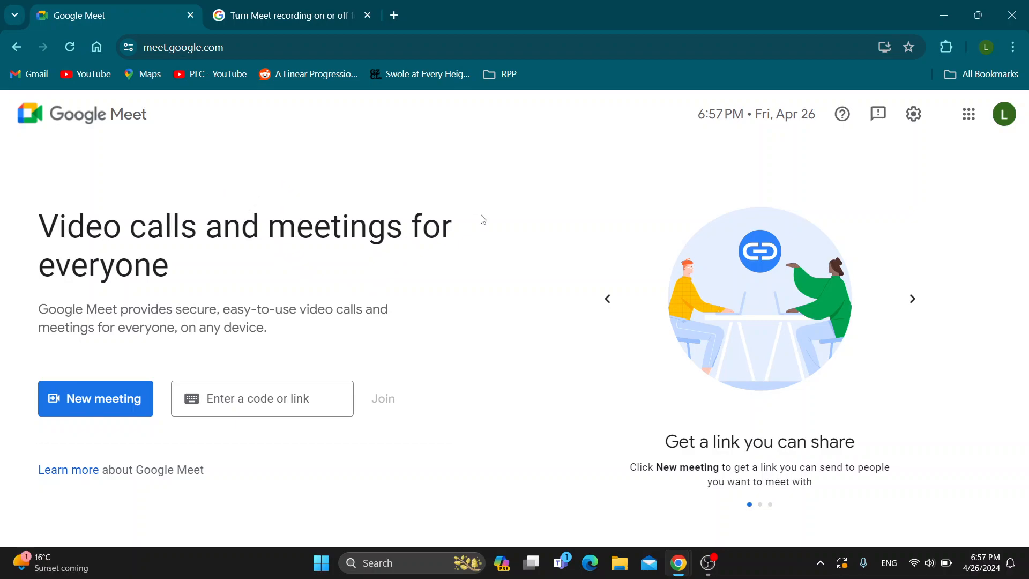
mouse_move(475, 228)
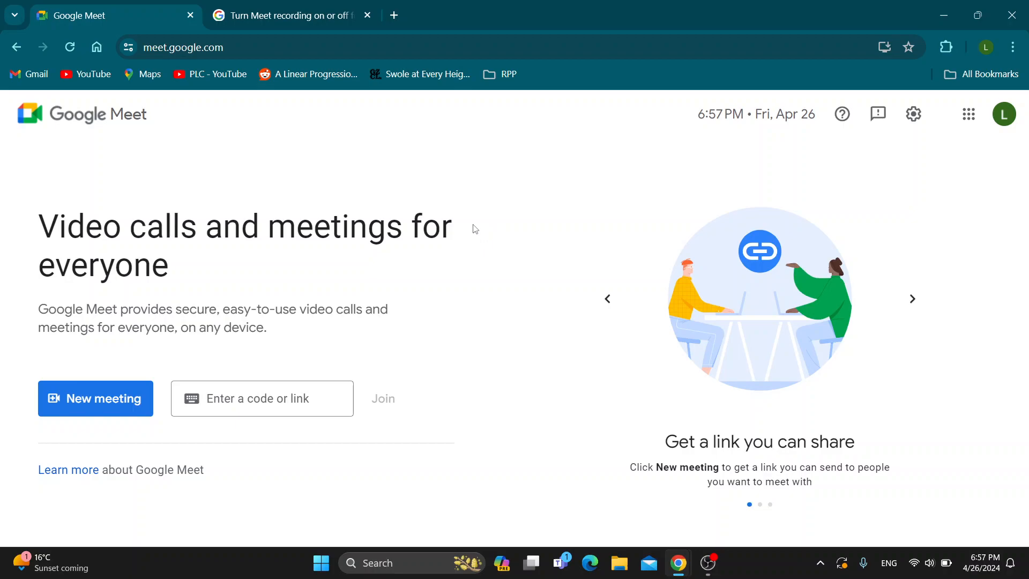
mouse_move(411, 212)
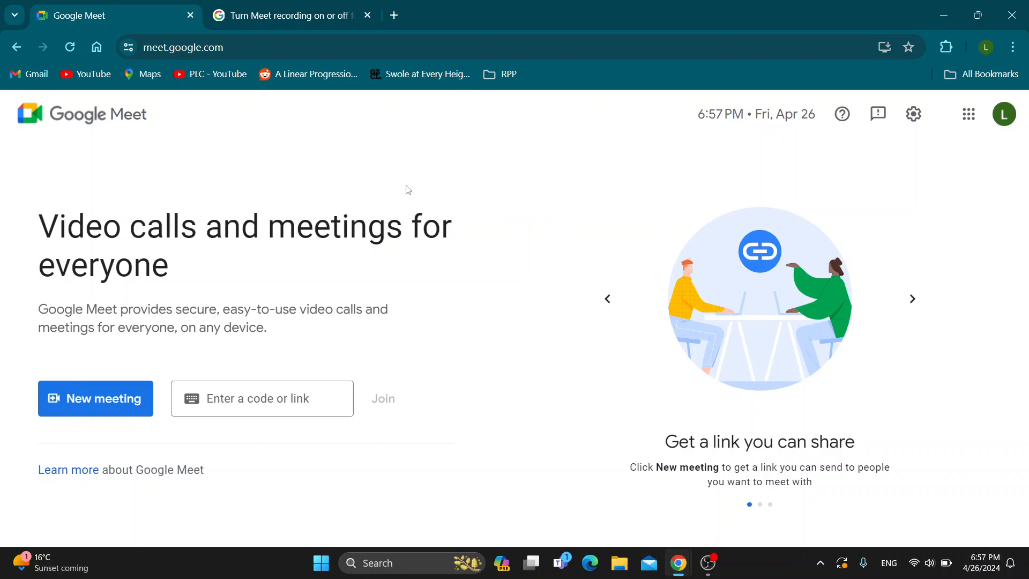
mouse_move(377, 216)
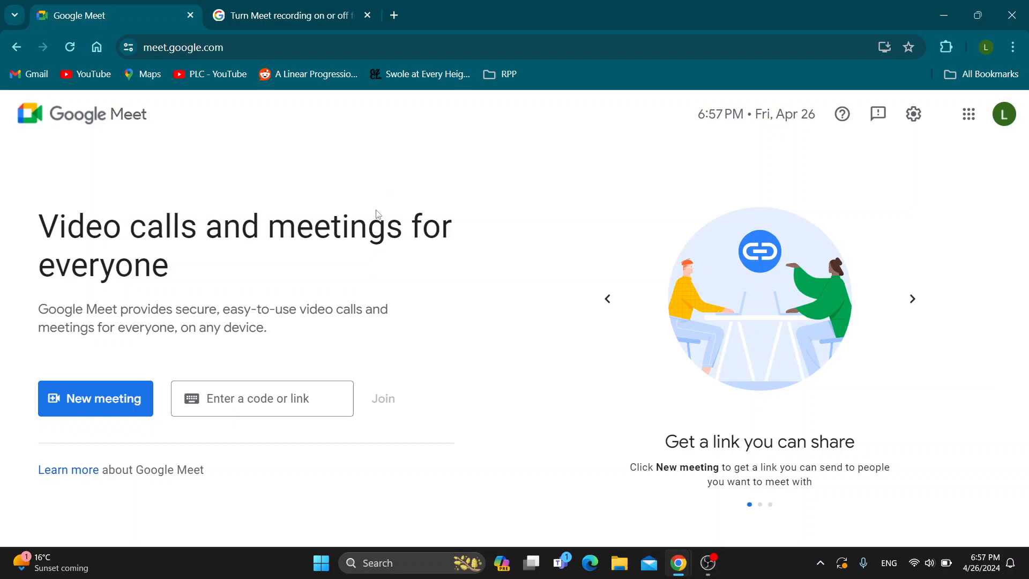
mouse_move(239, 153)
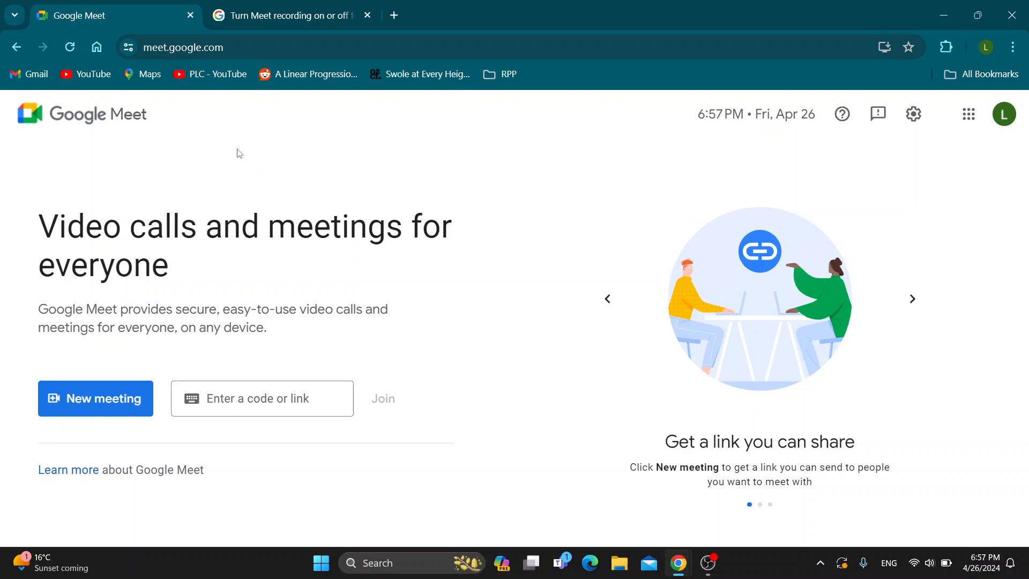
mouse_move(182, 52)
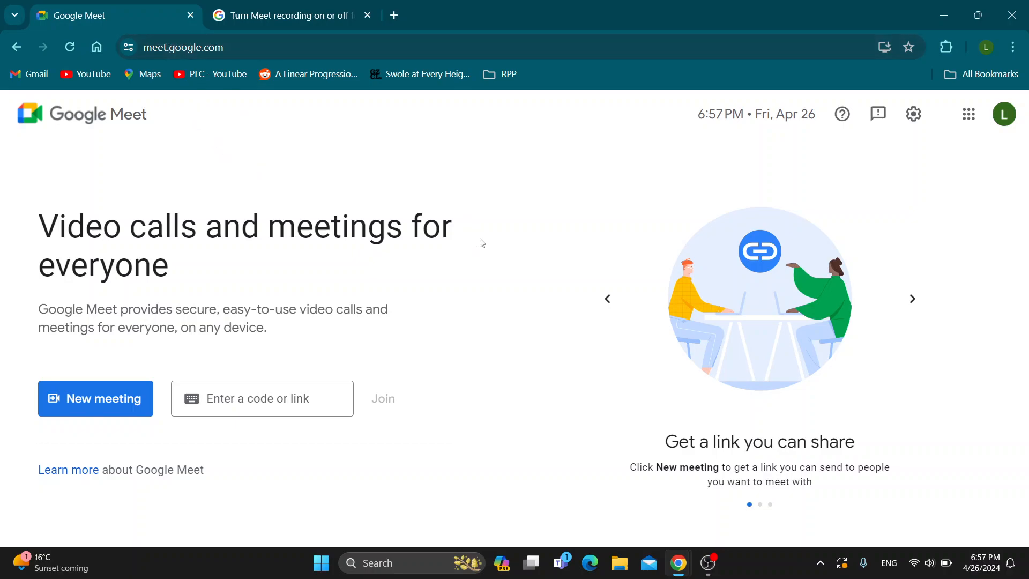
mouse_move(481, 277)
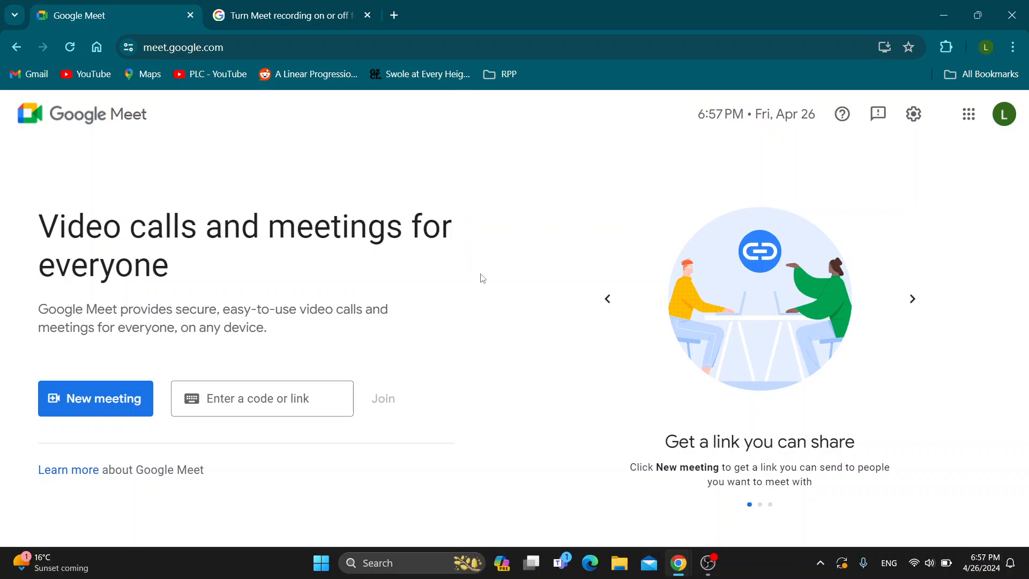
mouse_move(930, 138)
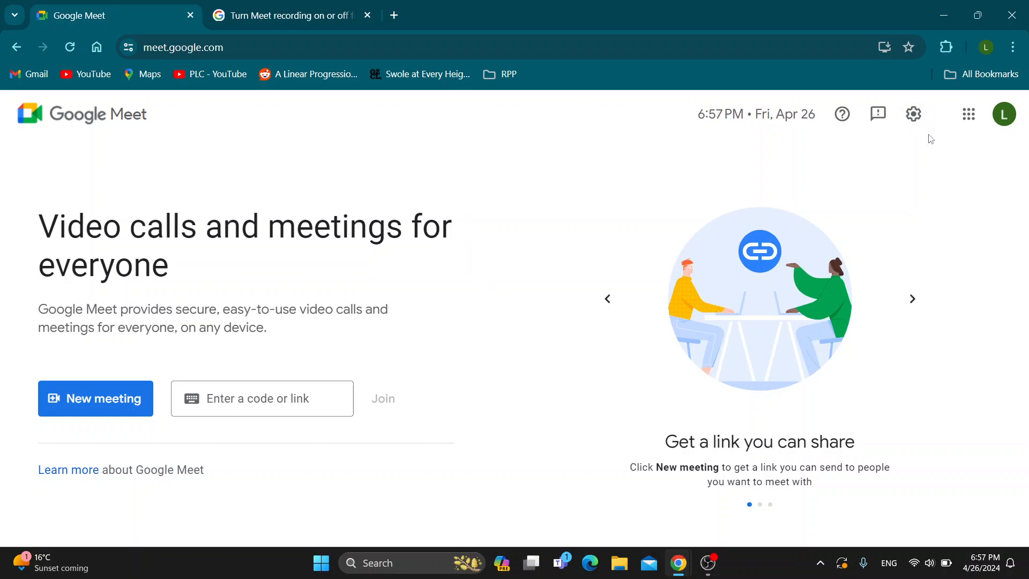
mouse_move(698, 170)
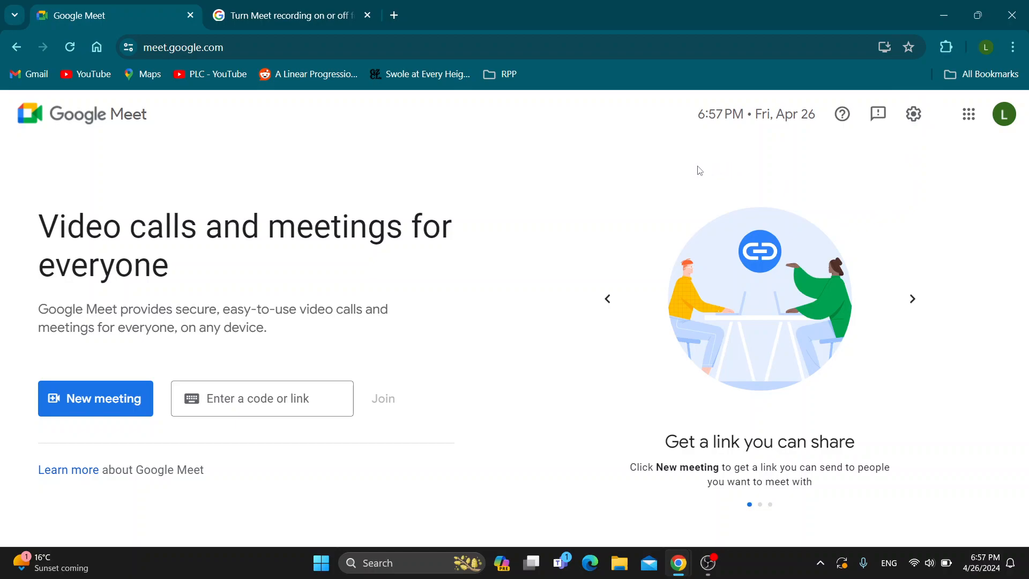
mouse_move(425, 427)
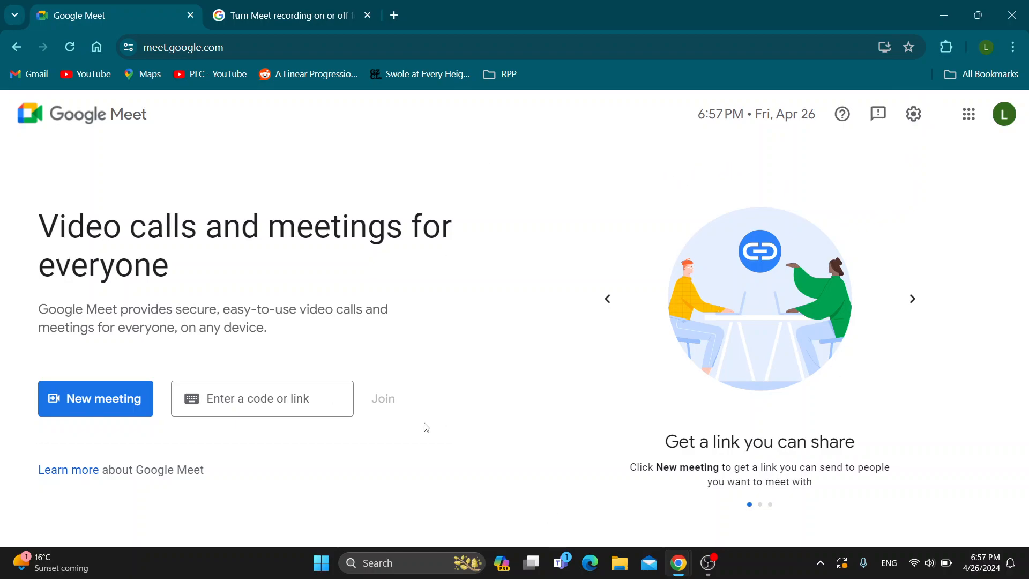
mouse_move(138, 321)
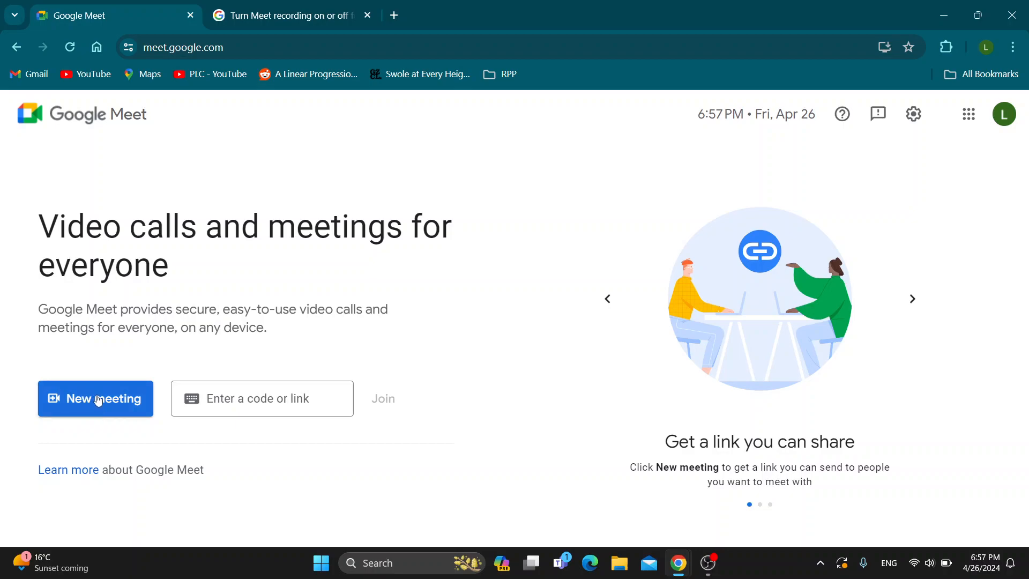
mouse_move(432, 376)
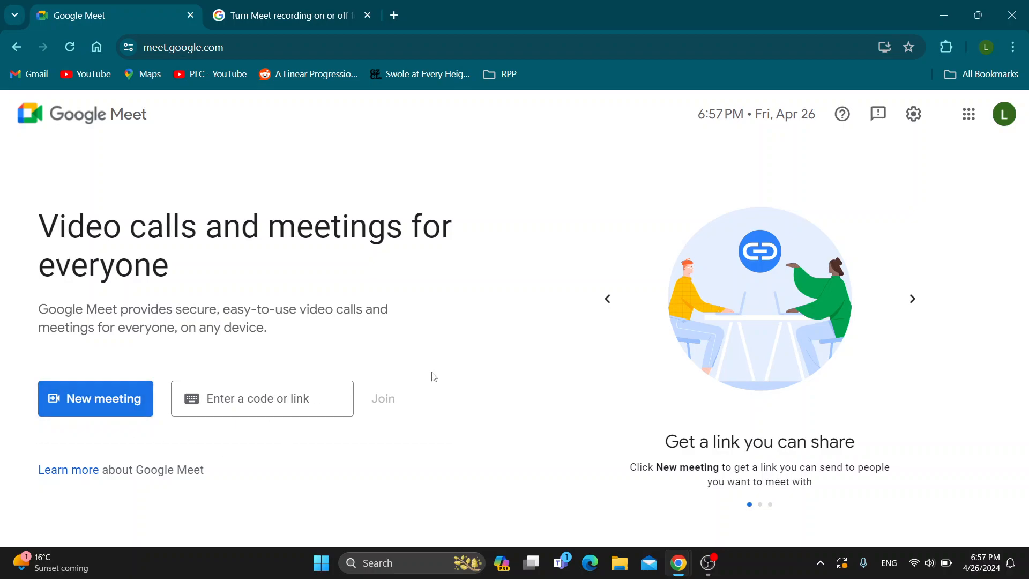
mouse_move(243, 383)
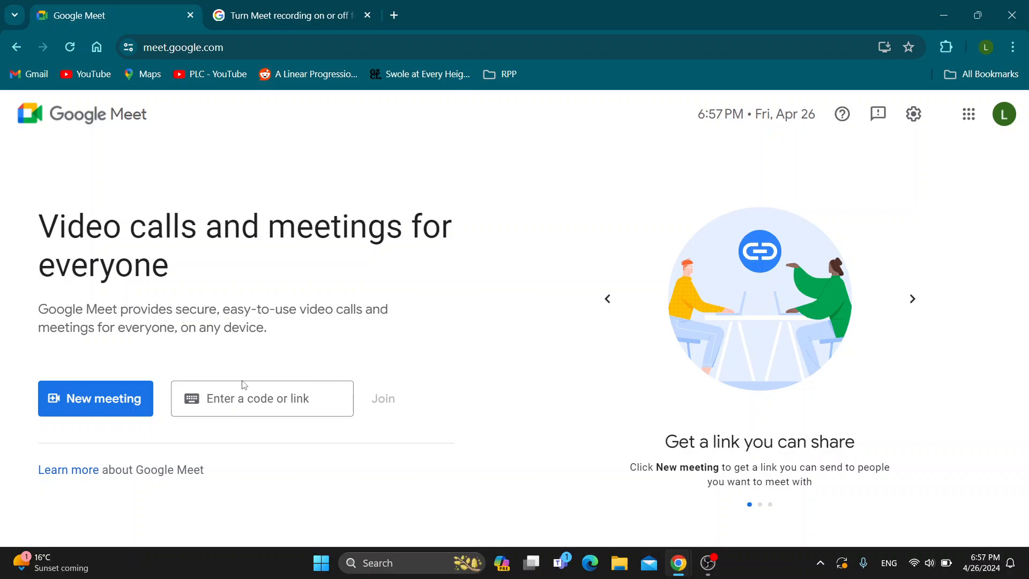
mouse_move(197, 423)
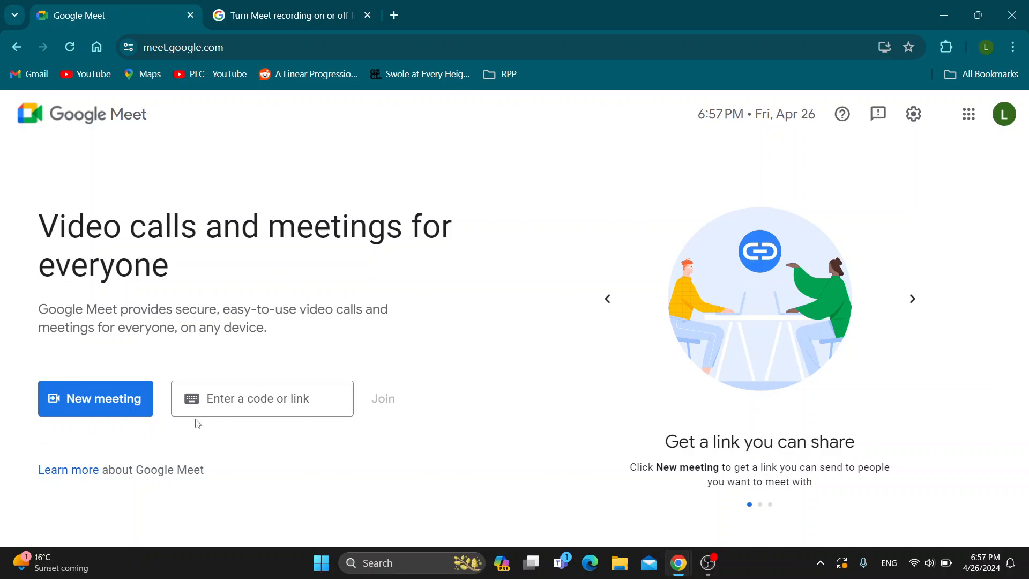
mouse_move(140, 409)
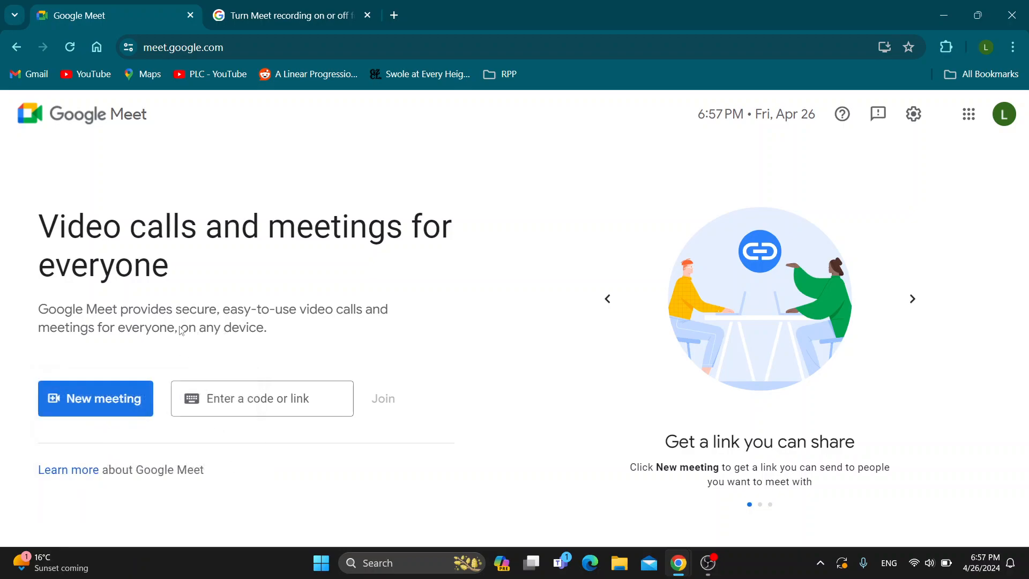
mouse_move(351, 369)
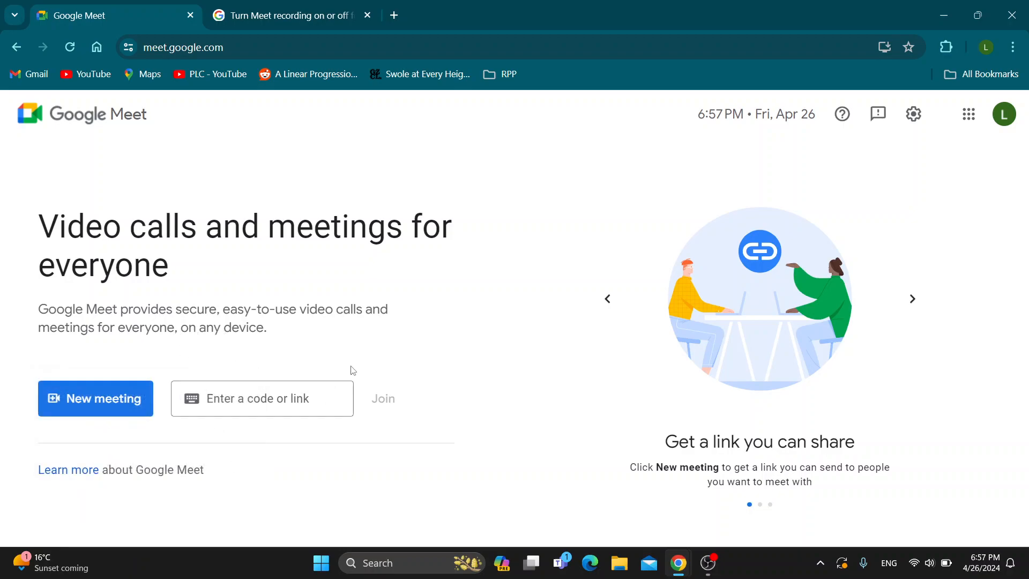
From the Step 4 recording help article, follow the Google Admin console link in step 1.
click(288, 15)
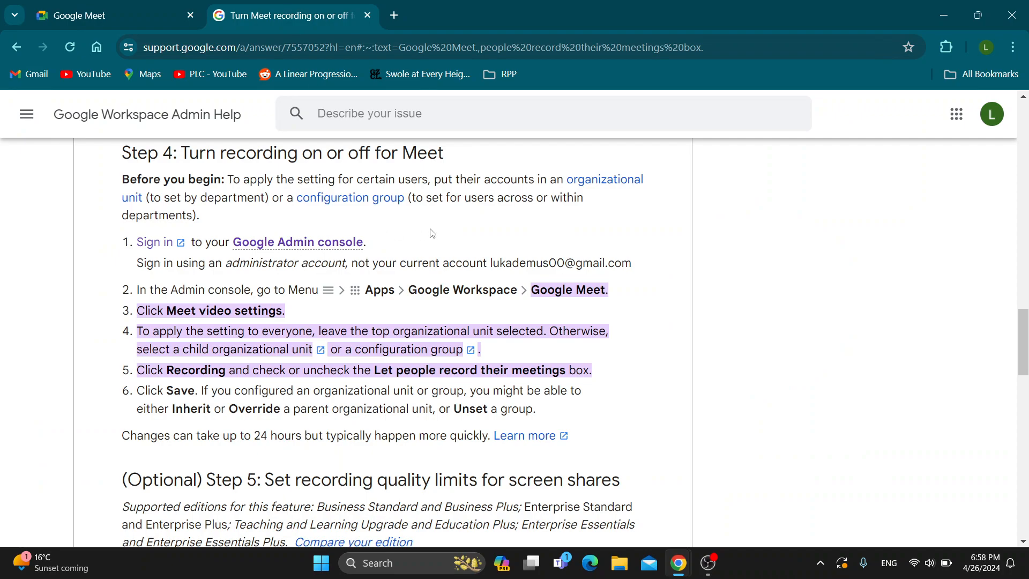
mouse_move(202, 66)
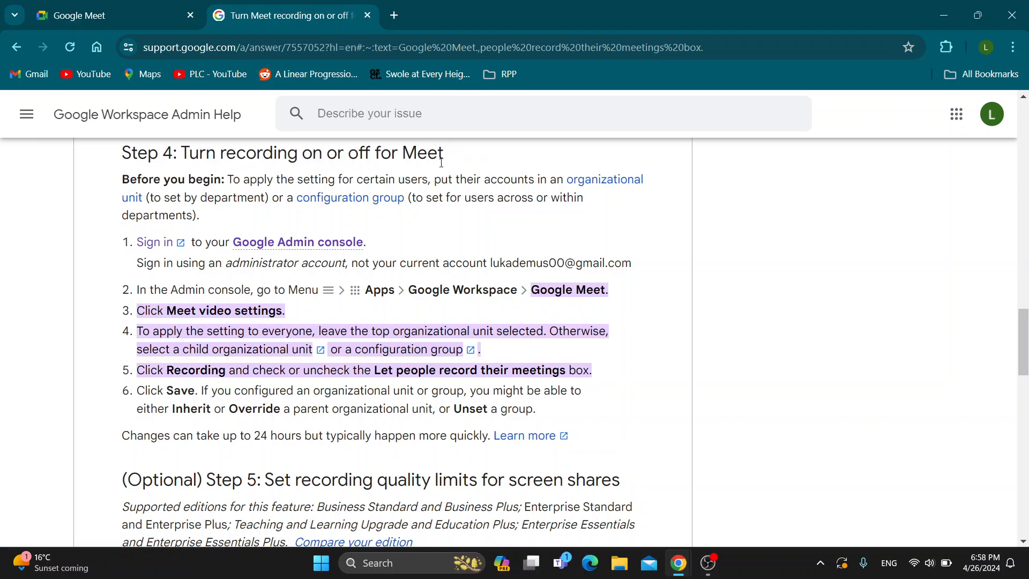
mouse_move(297, 241)
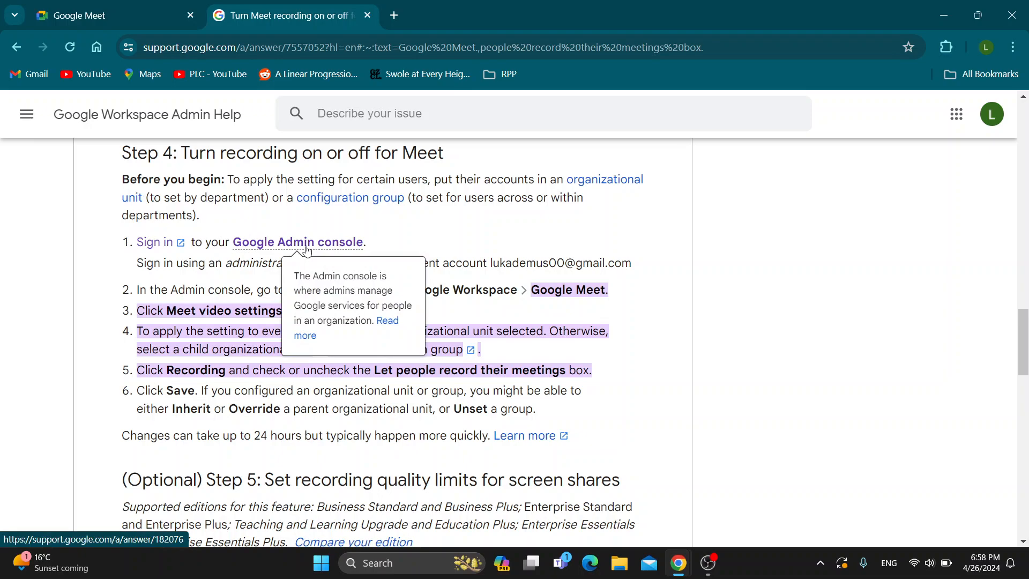
click(297, 242)
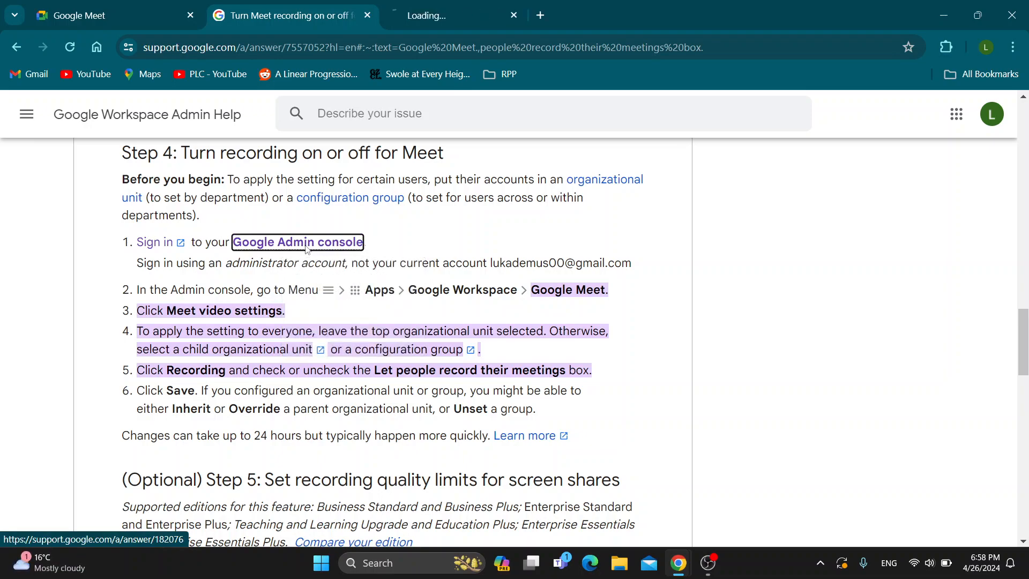
View the 'Sign in to your Admin console' article, then return to the Meet recording steps.
click(296, 242)
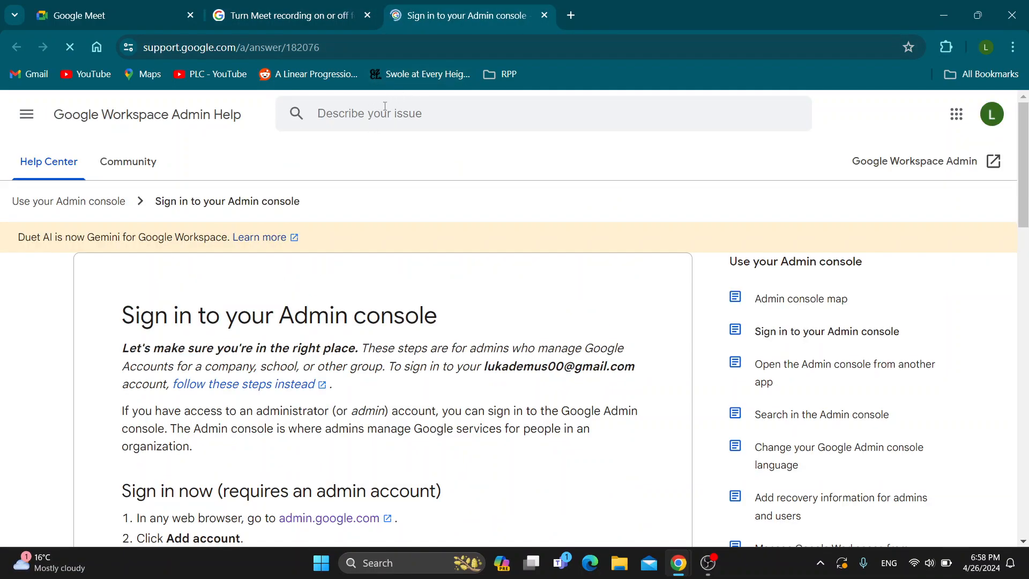
click(288, 15)
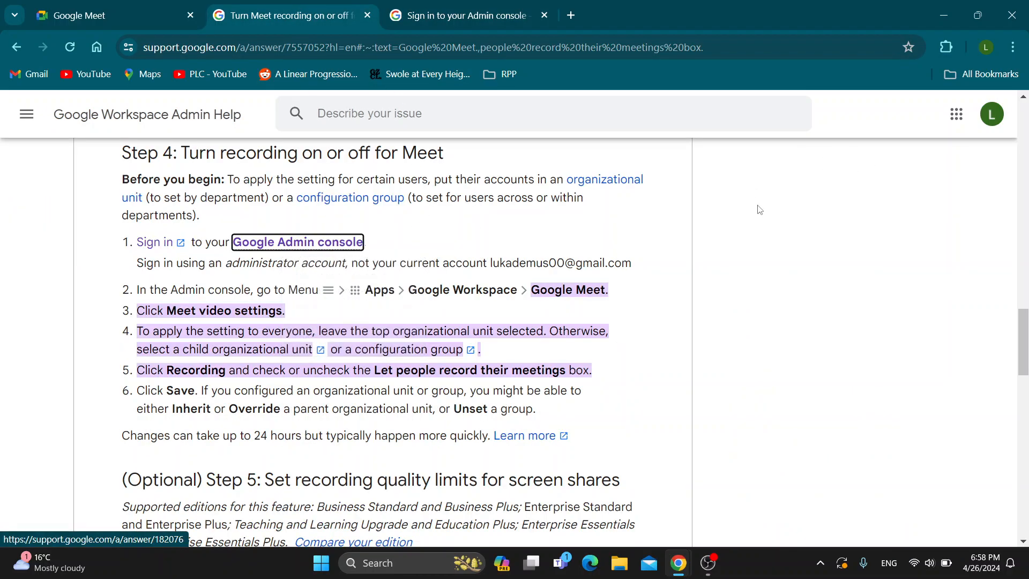
mouse_move(358, 223)
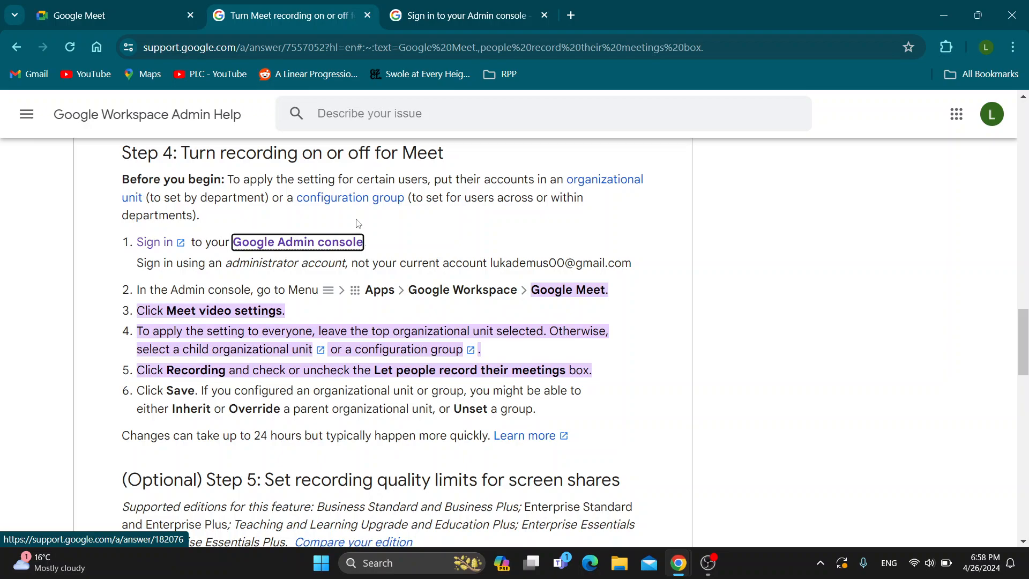
mouse_move(320, 307)
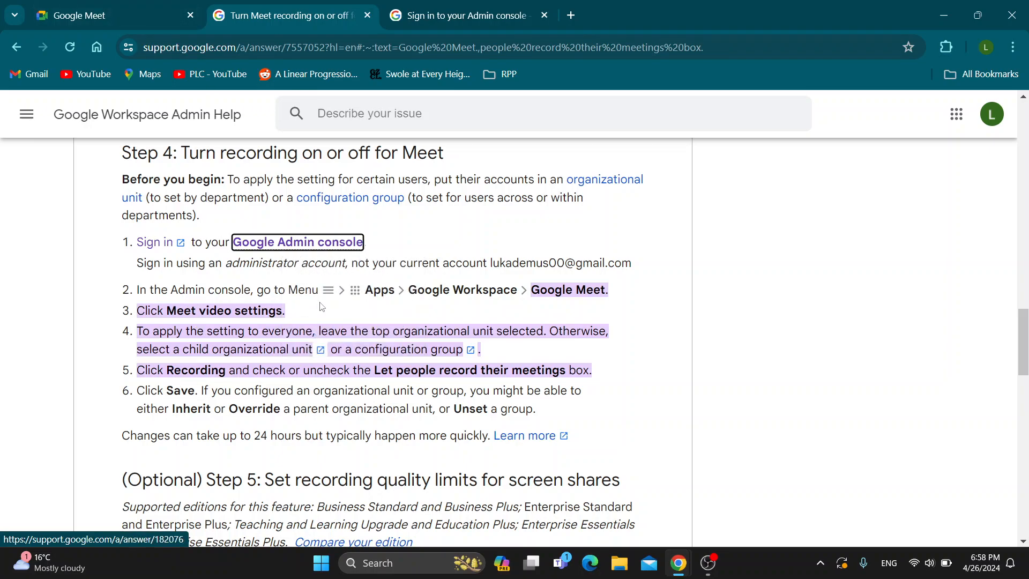
mouse_move(500, 305)
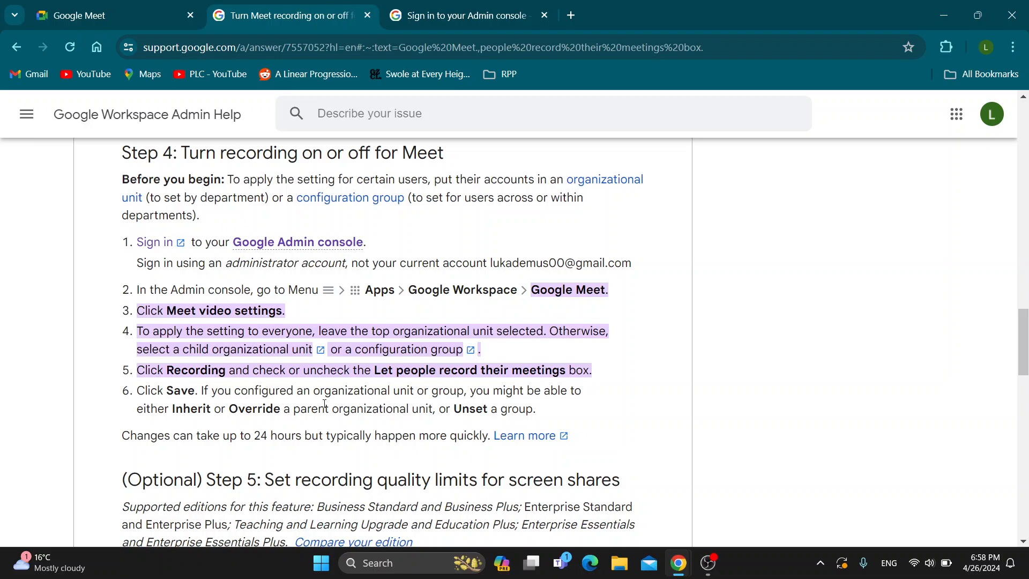
mouse_move(392, 326)
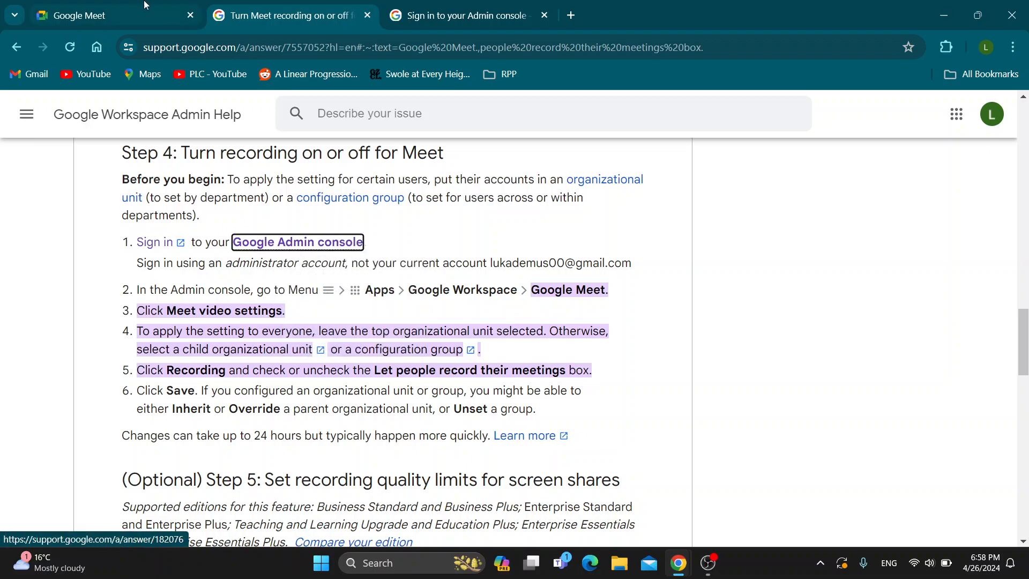
Return to the meet.google.com home page for starting or joining calls.
click(98, 15)
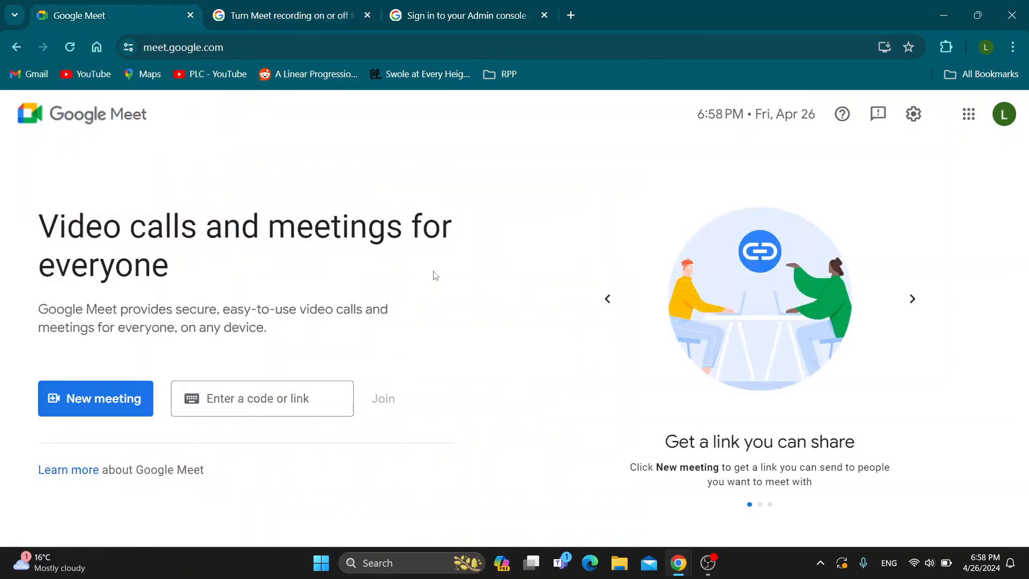
mouse_move(492, 289)
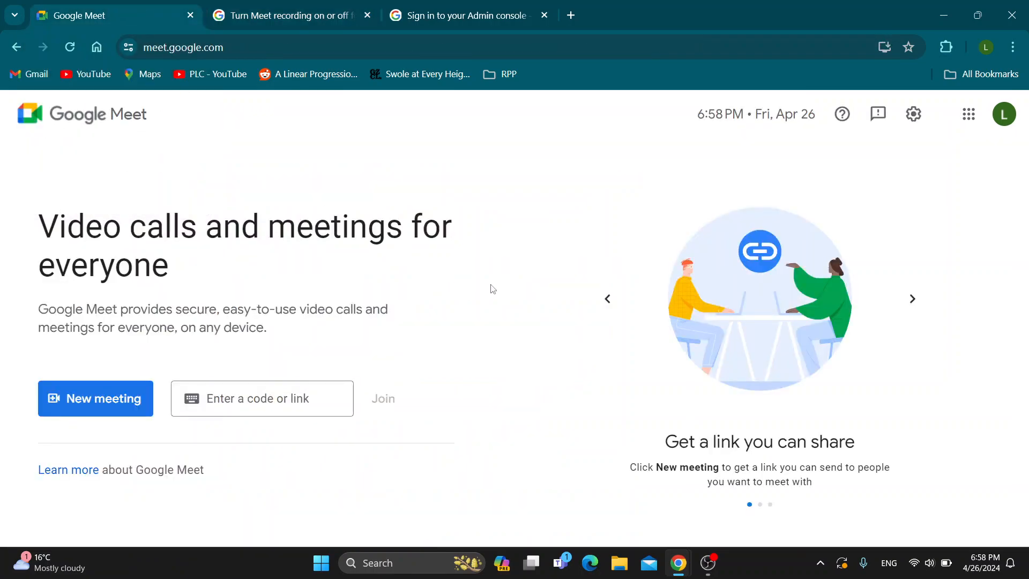